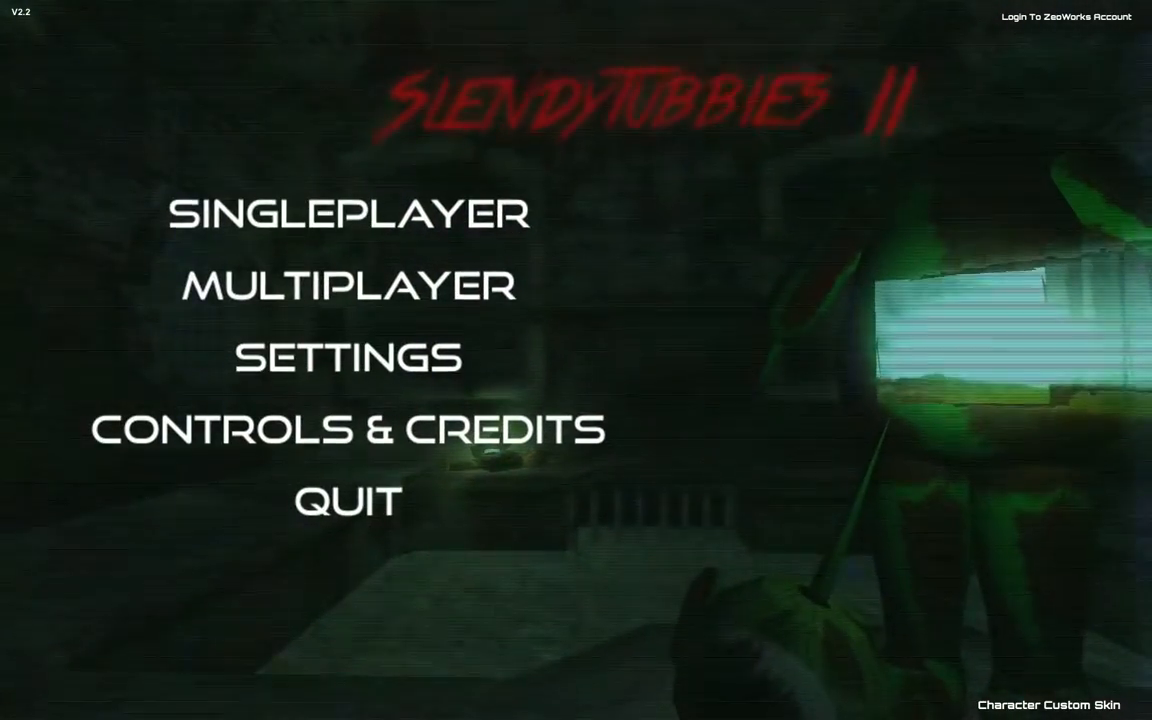
{"action": "mouse_move", "coordinate": [394, 294]}
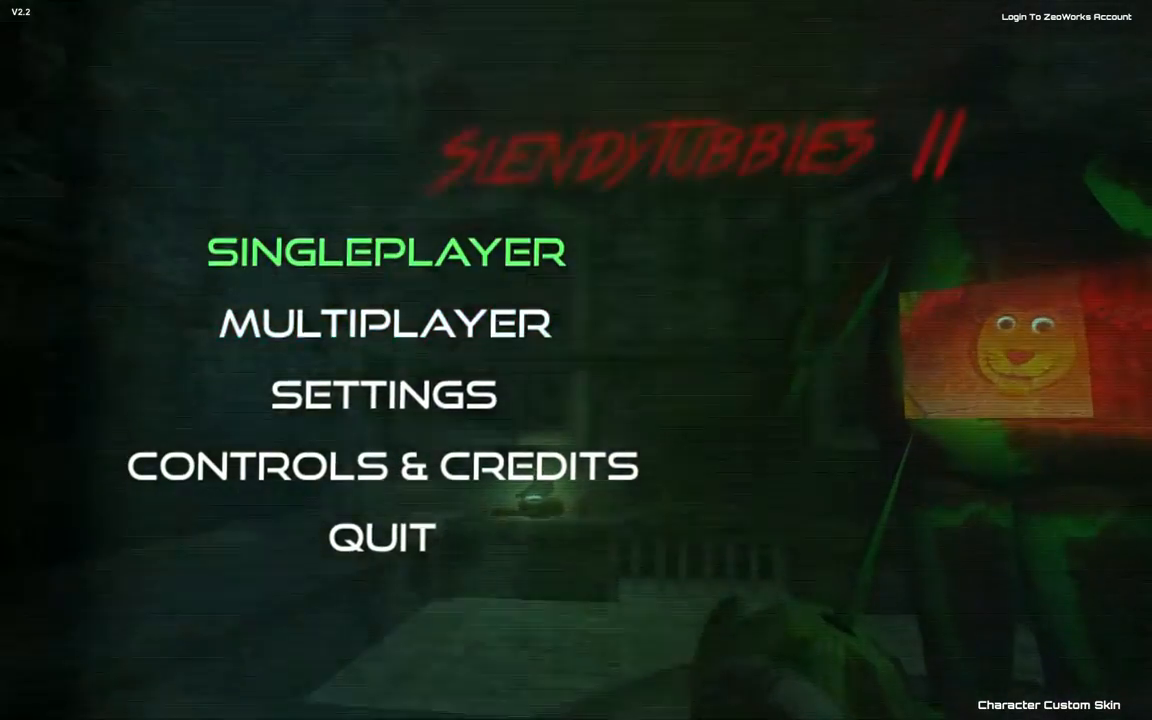
- Open singleplayer and preview the Teletubby Outskirts, Teletubby Land (Night) and Tubbycraft maps
{"action": "left_click", "coordinate": [386, 252]}
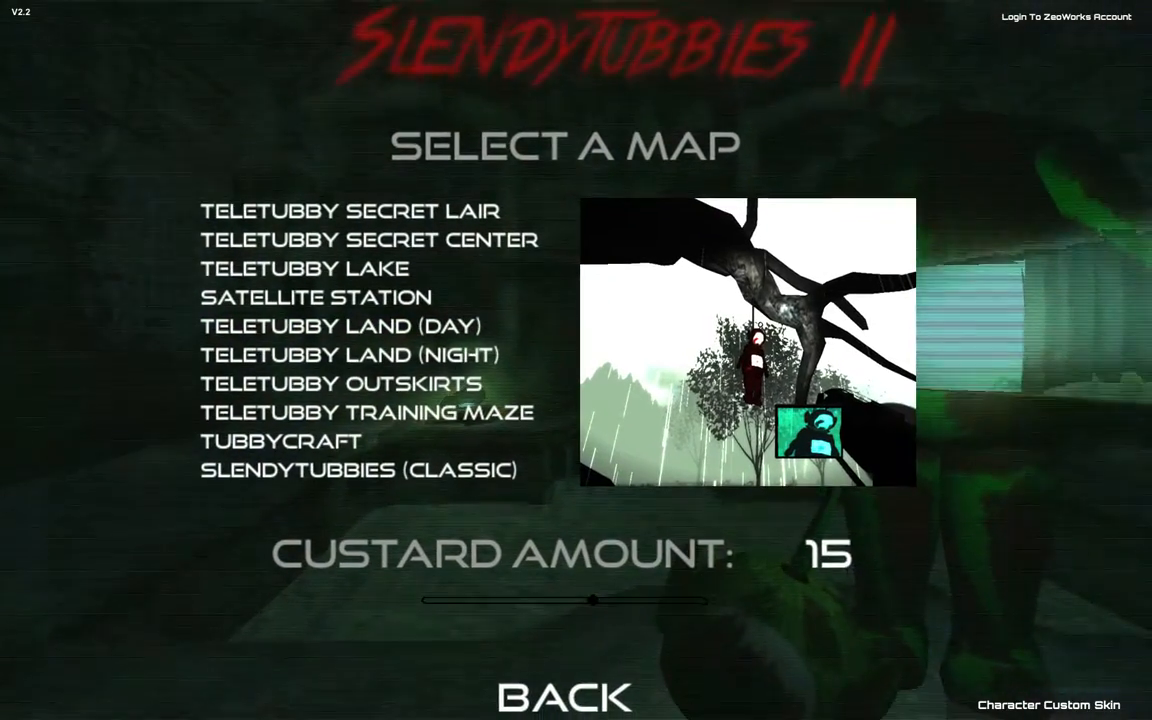
{"action": "left_click", "coordinate": [340, 390]}
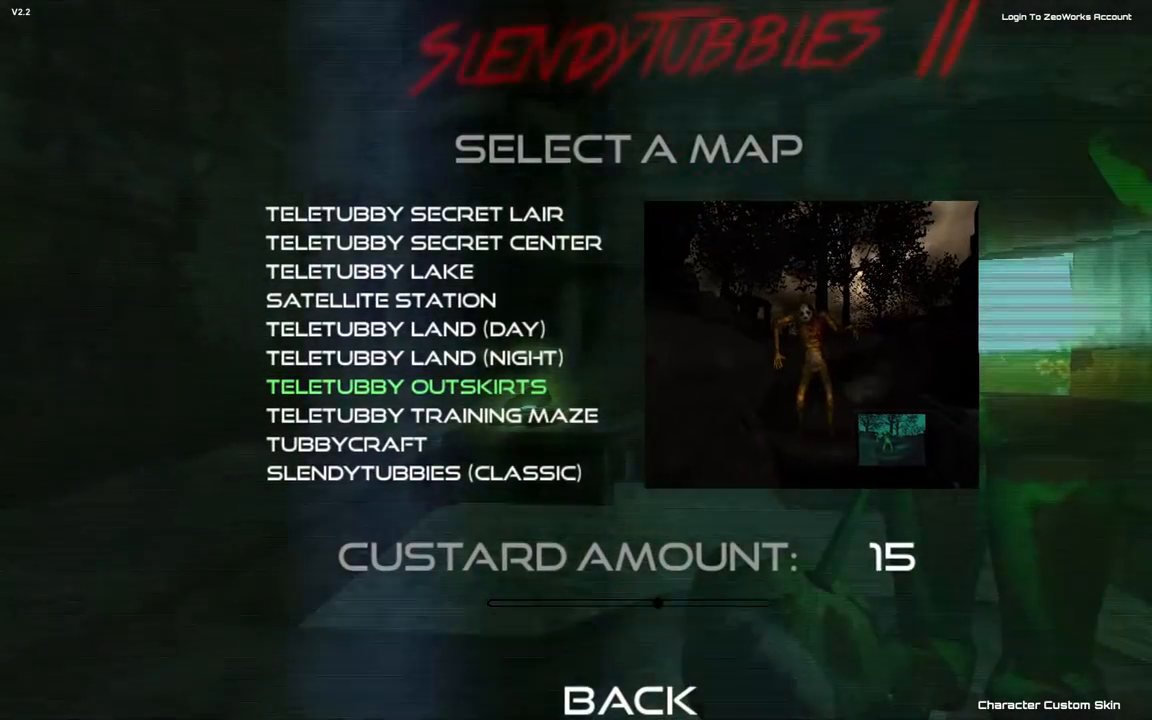
{"action": "left_click", "coordinate": [413, 357]}
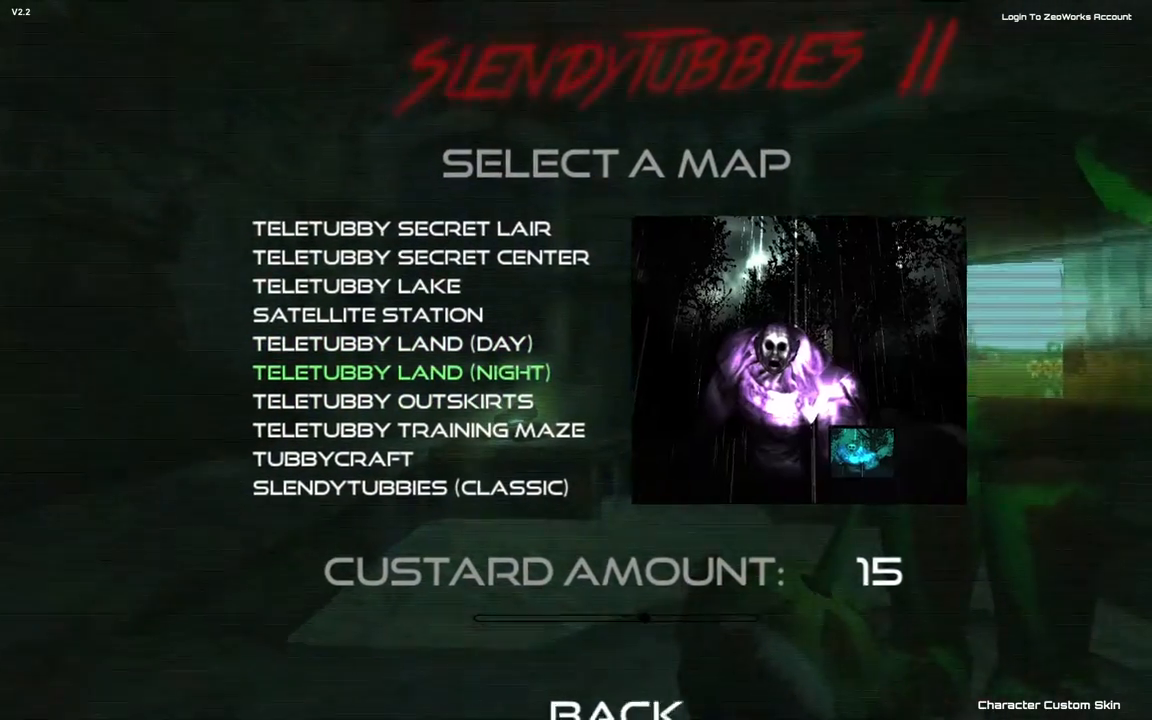
{"action": "left_click", "coordinate": [368, 313]}
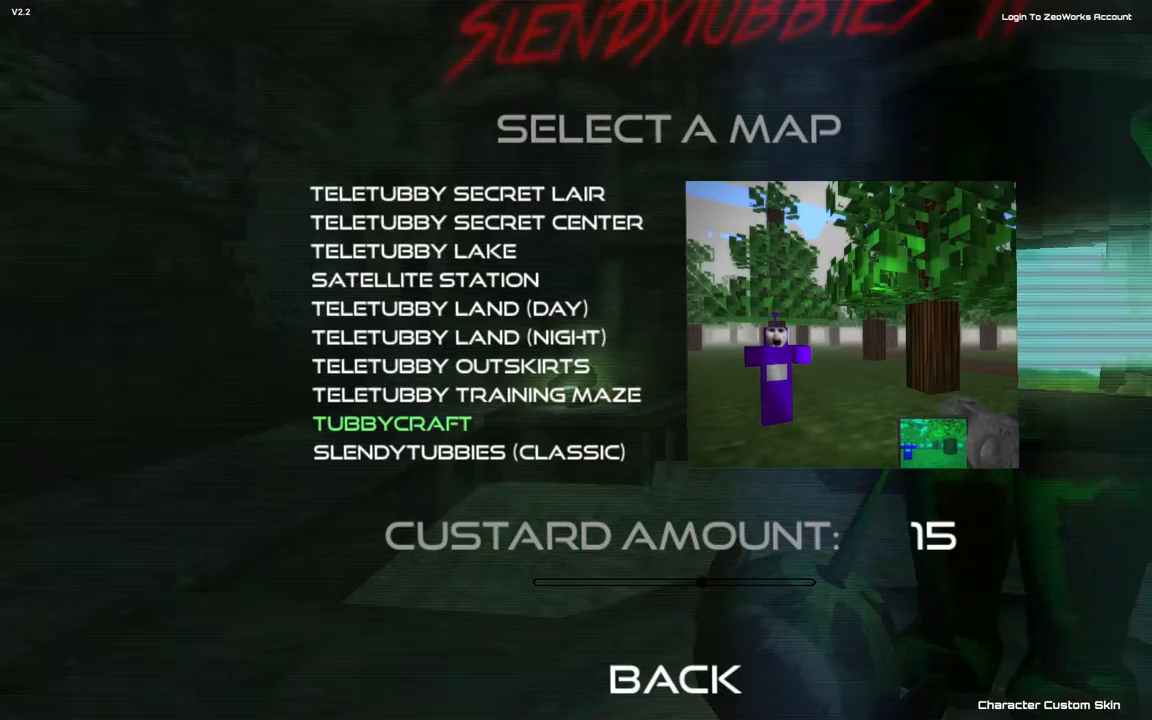
{"action": "left_click", "coordinate": [467, 451]}
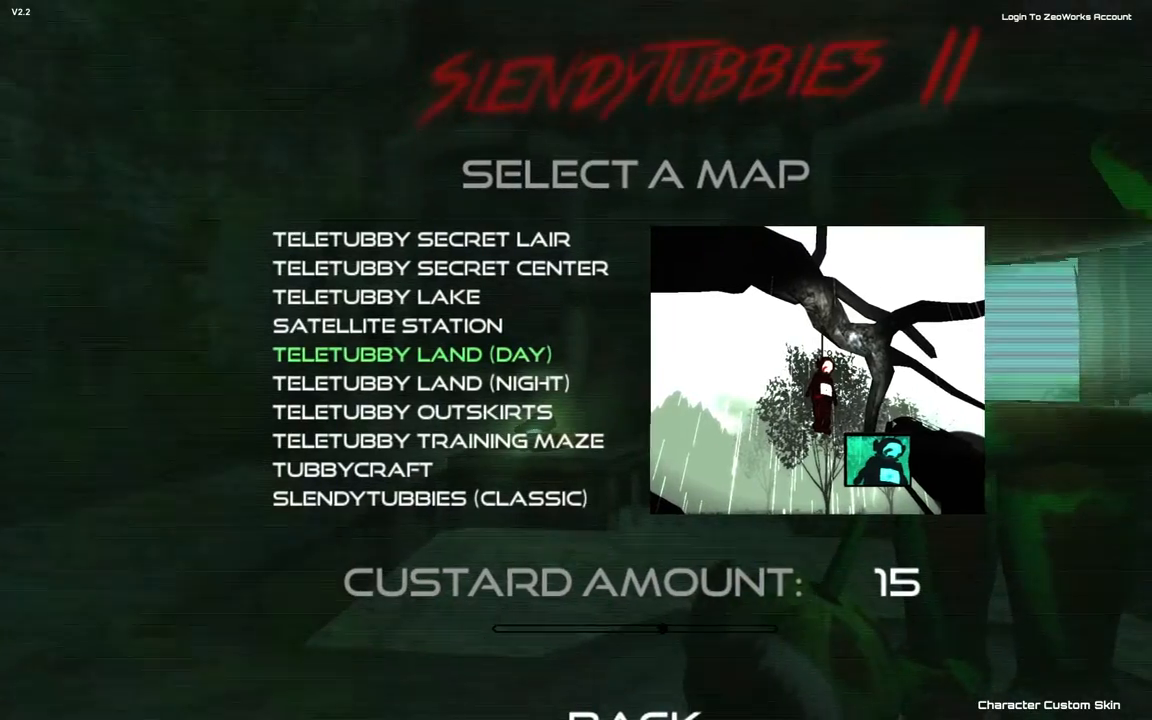
- Pick Teletubby Land (Day) and slide Custard Amount through 19, 21 and 6 toward 8
{"action": "left_click", "coordinate": [421, 382]}
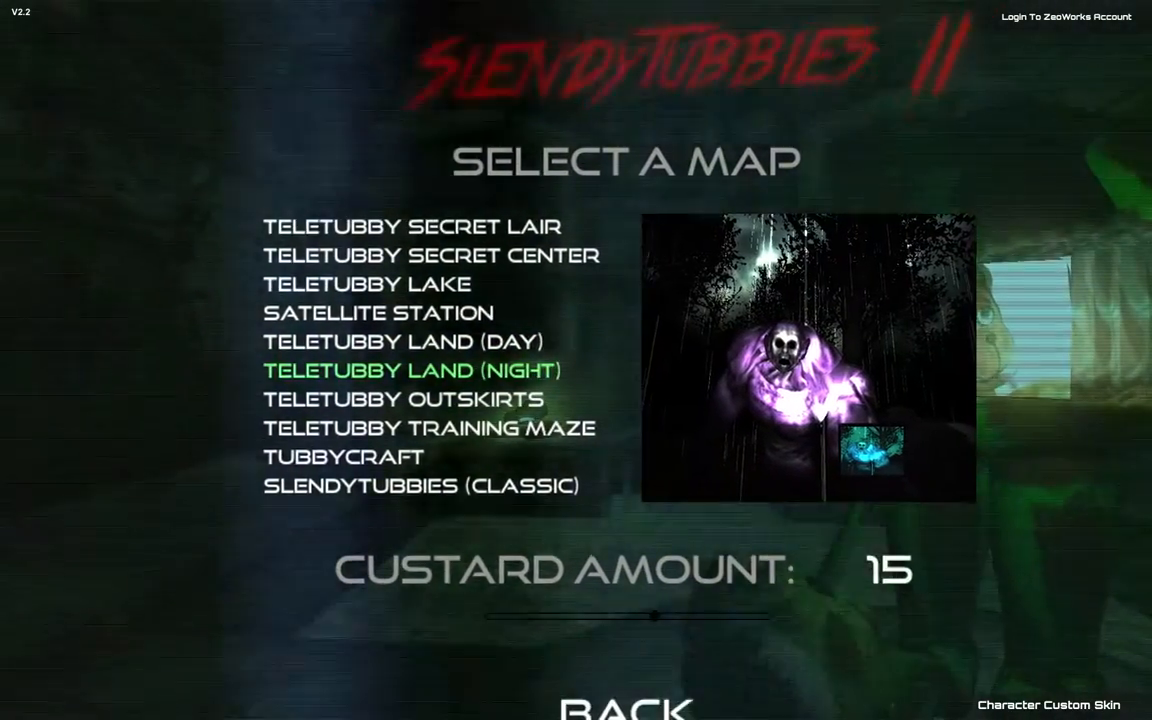
{"action": "left_click", "coordinate": [387, 353]}
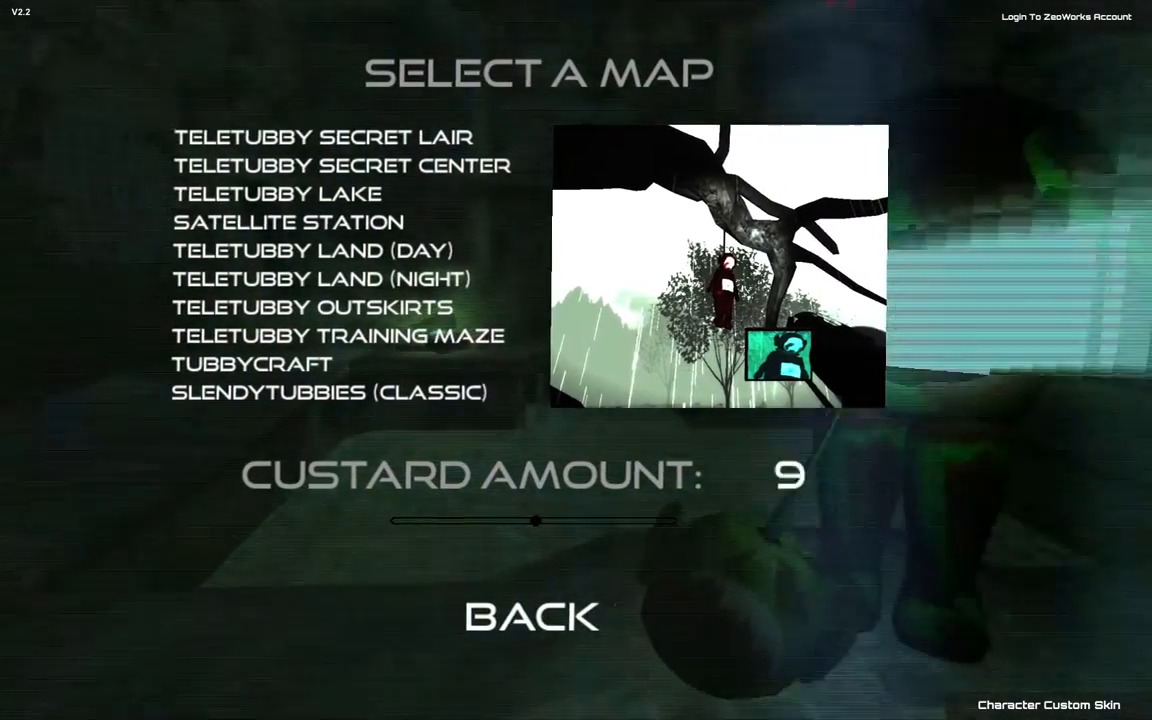
{"action": "left_click_drag", "start_coordinate": [535, 520], "coordinate": [650, 520]}
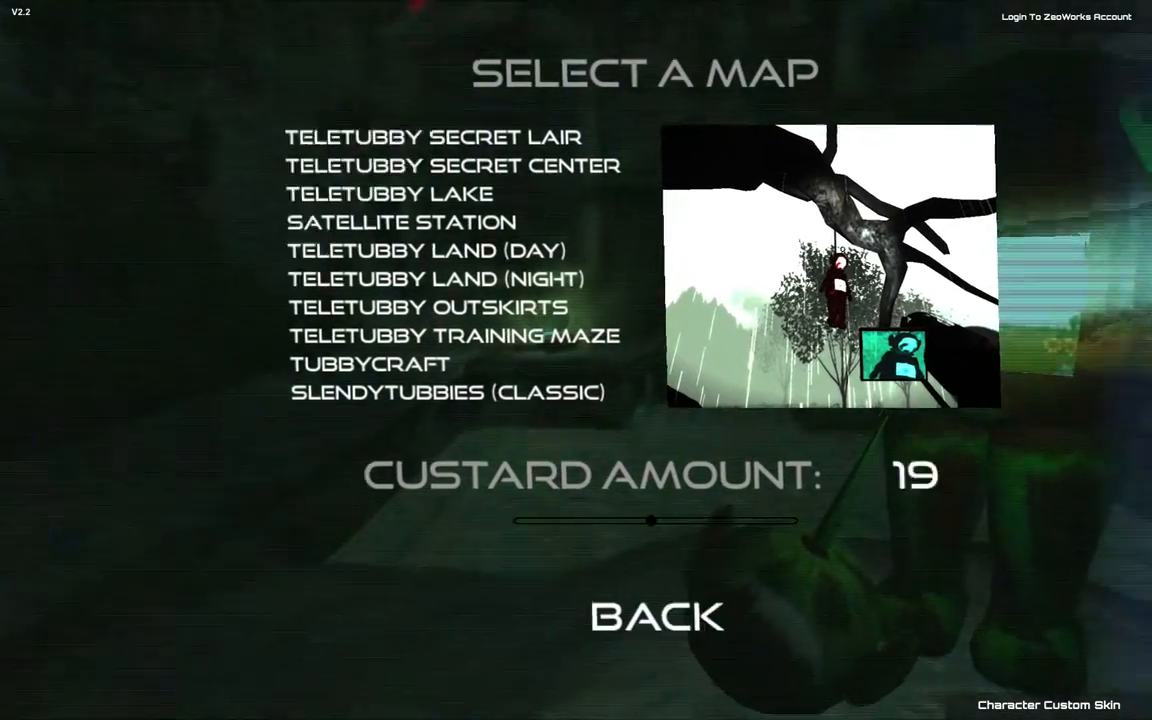
{"action": "left_click_drag", "start_coordinate": [650, 519], "coordinate": [676, 502]}
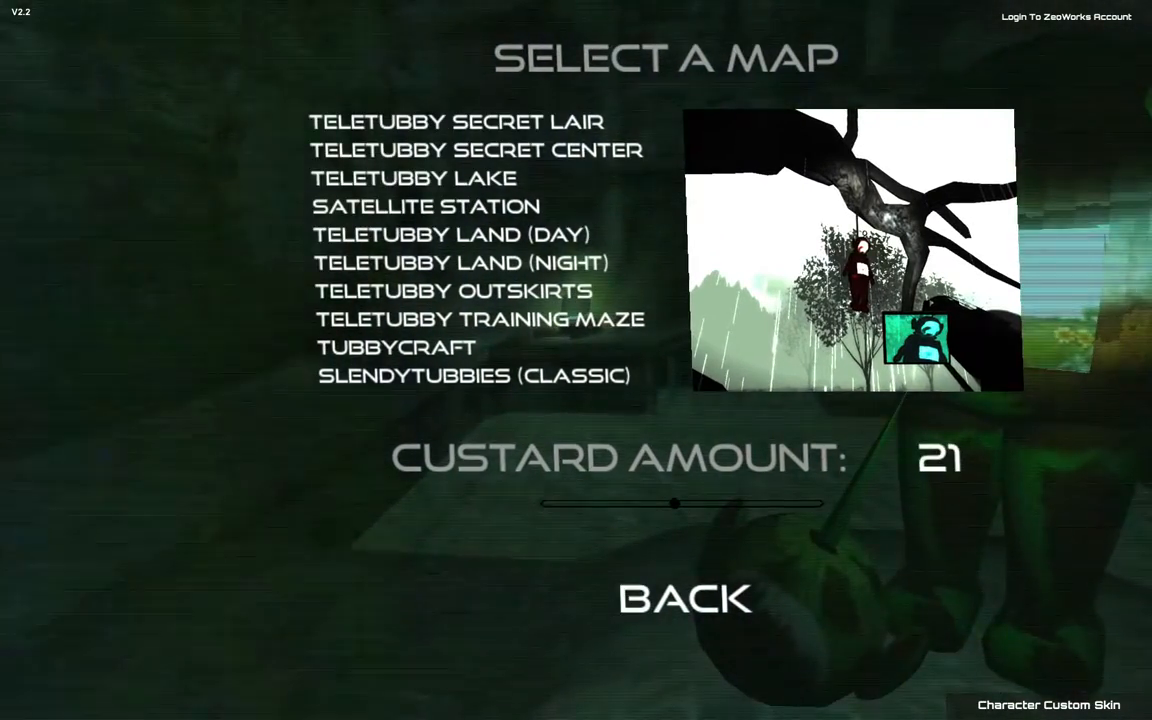
{"action": "left_click_drag", "start_coordinate": [673, 503], "coordinate": [580, 520]}
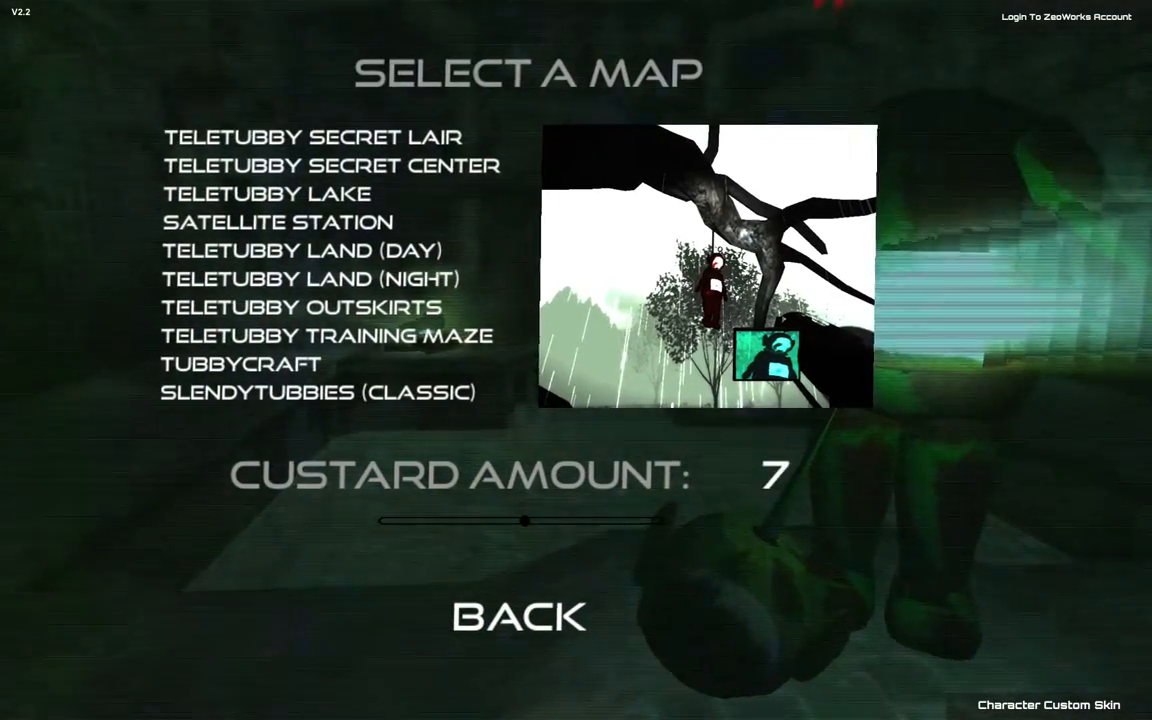
{"action": "left_click_drag", "start_coordinate": [523, 520], "coordinate": [510, 520]}
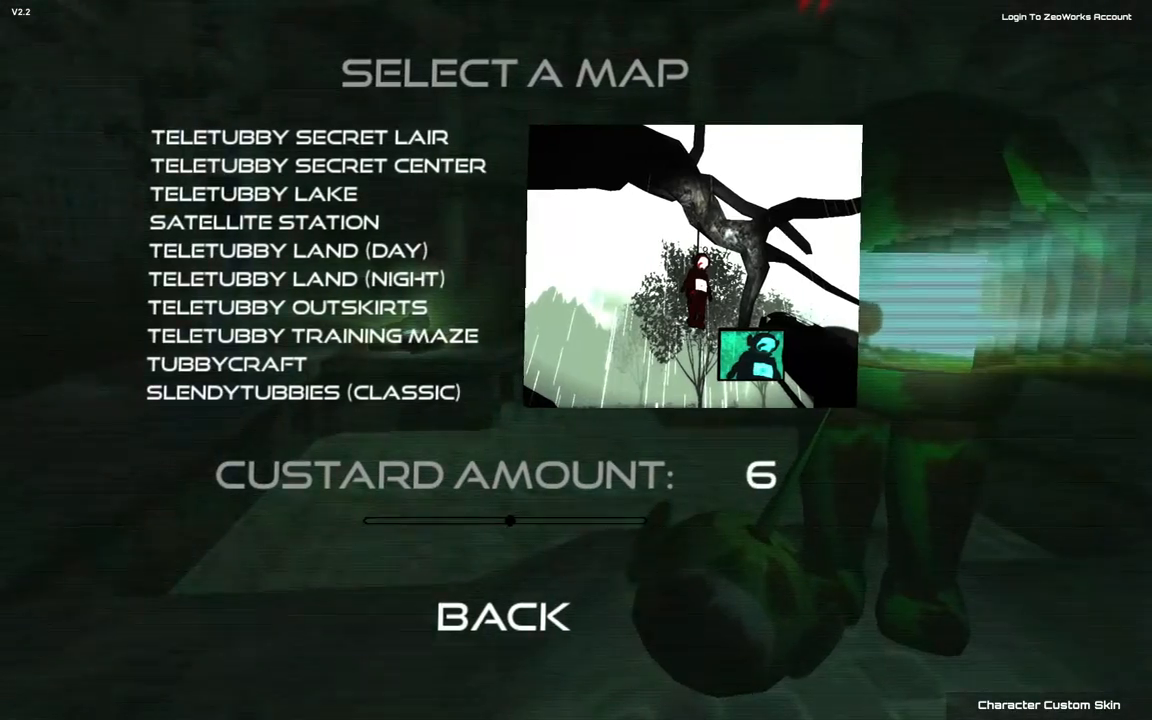
{"action": "left_click_drag", "start_coordinate": [509, 520], "coordinate": [535, 520]}
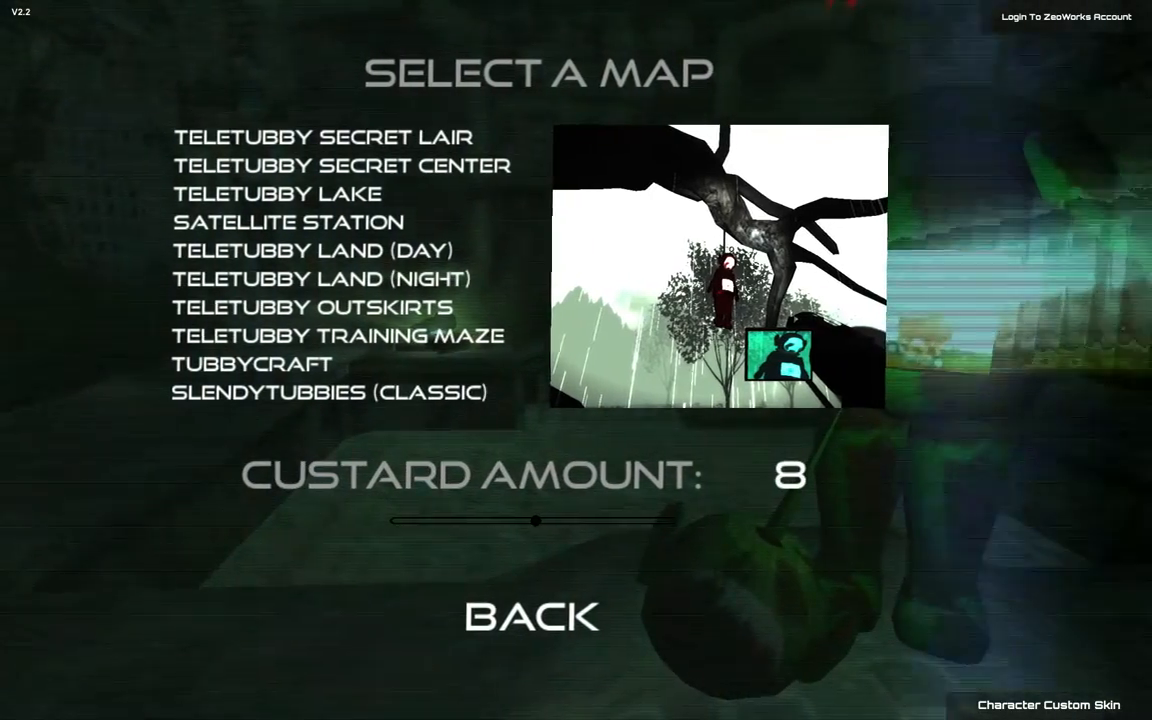
{"action": "left_click_drag", "start_coordinate": [535, 520], "coordinate": [552, 520]}
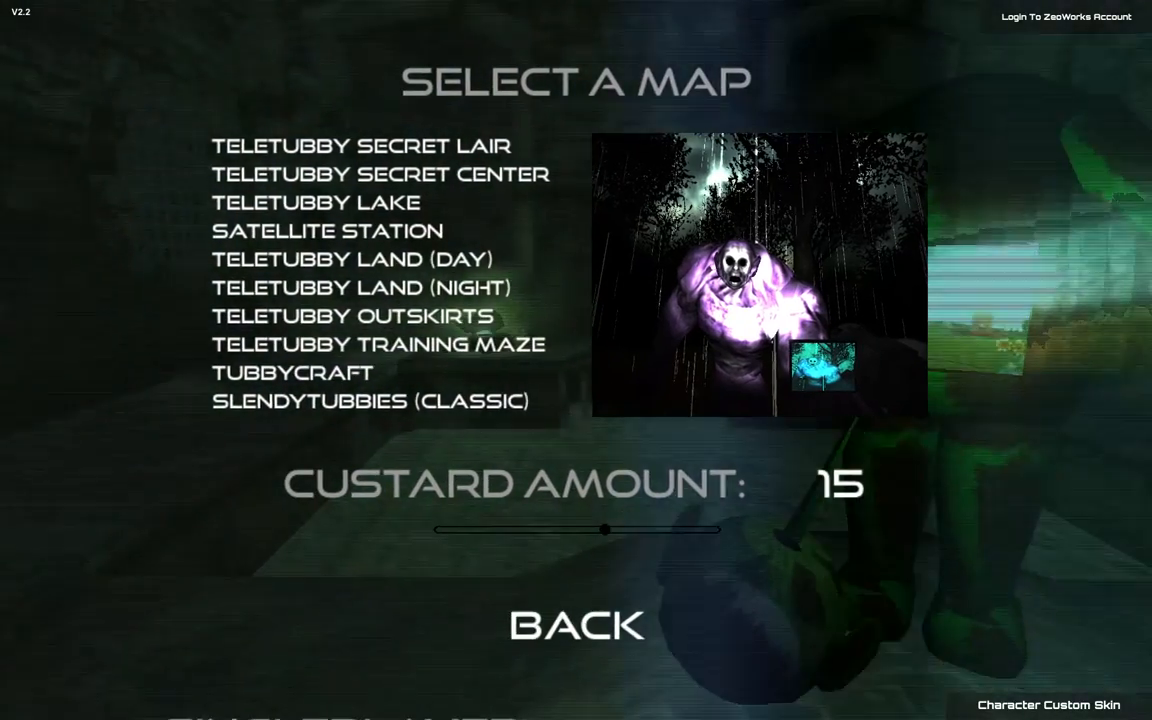
- Return to the main menu, quit Slendytubbies II and confirm the exit prompt
{"action": "left_click", "coordinate": [576, 624]}
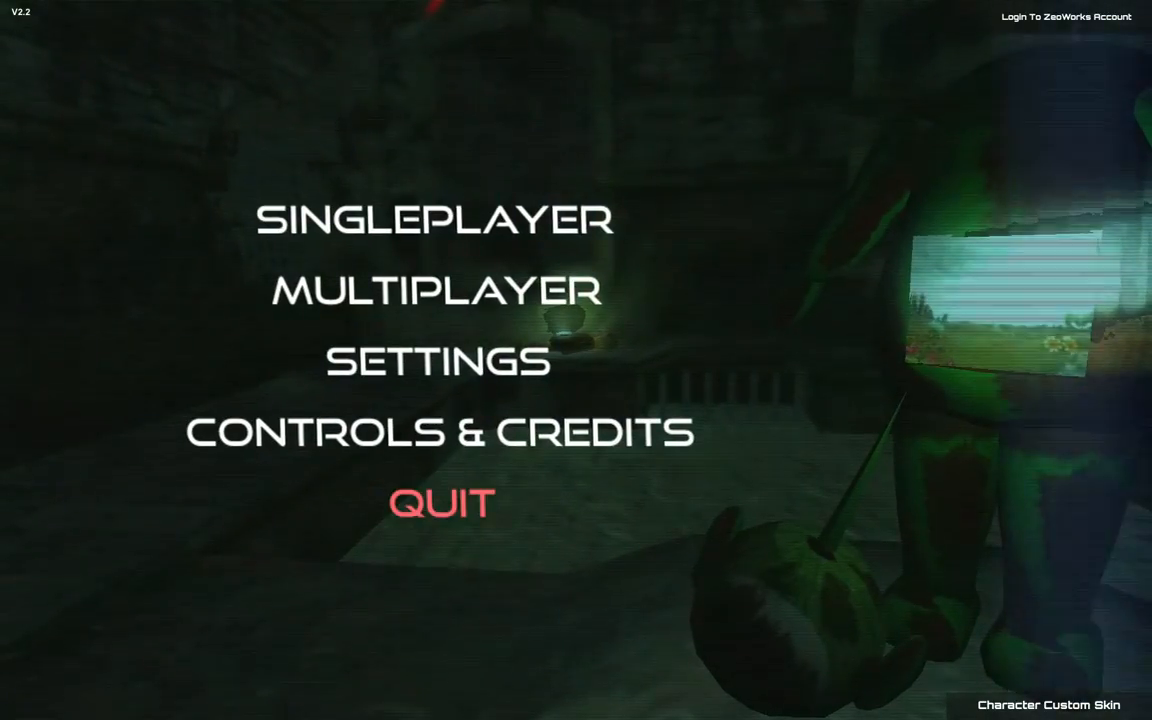
{"action": "left_click", "coordinate": [440, 503]}
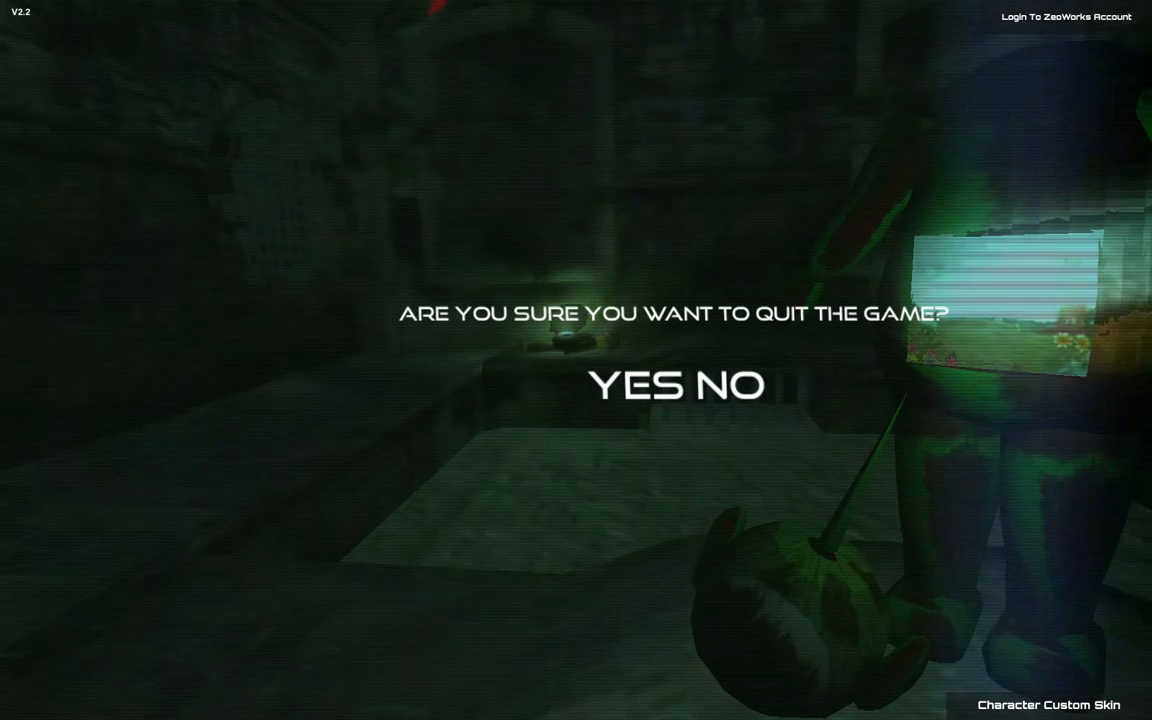
{"action": "left_click", "coordinate": [632, 386]}
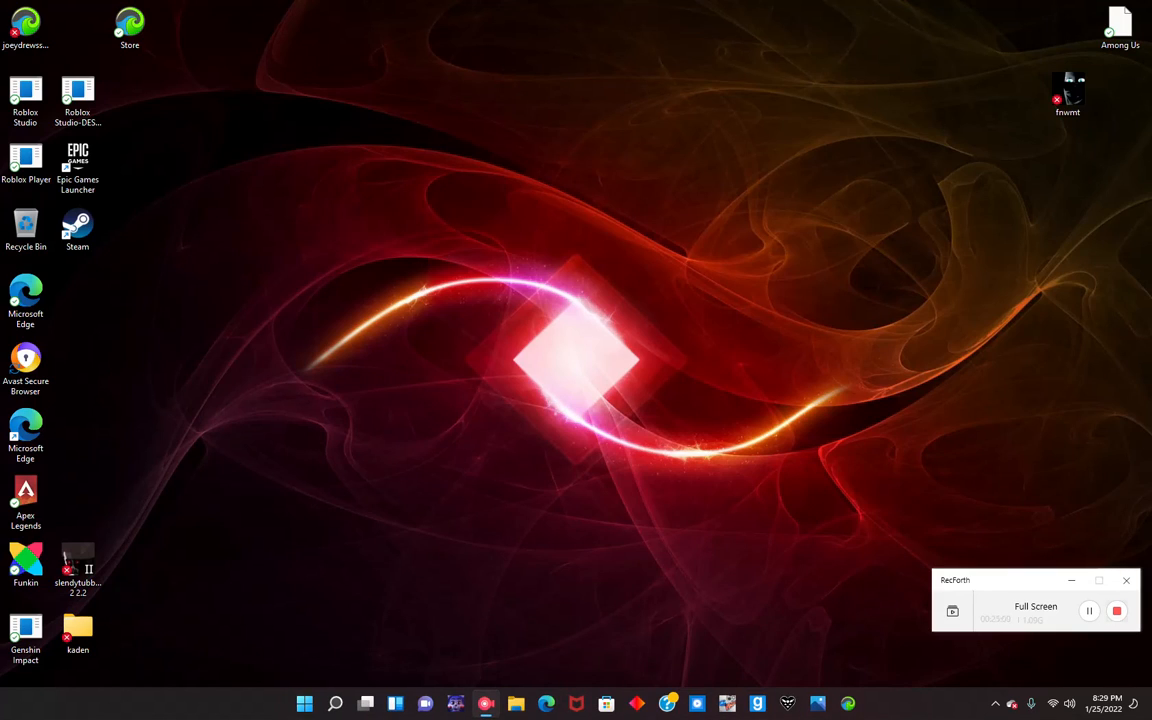
{"action": "mouse_move", "coordinate": [1117, 611]}
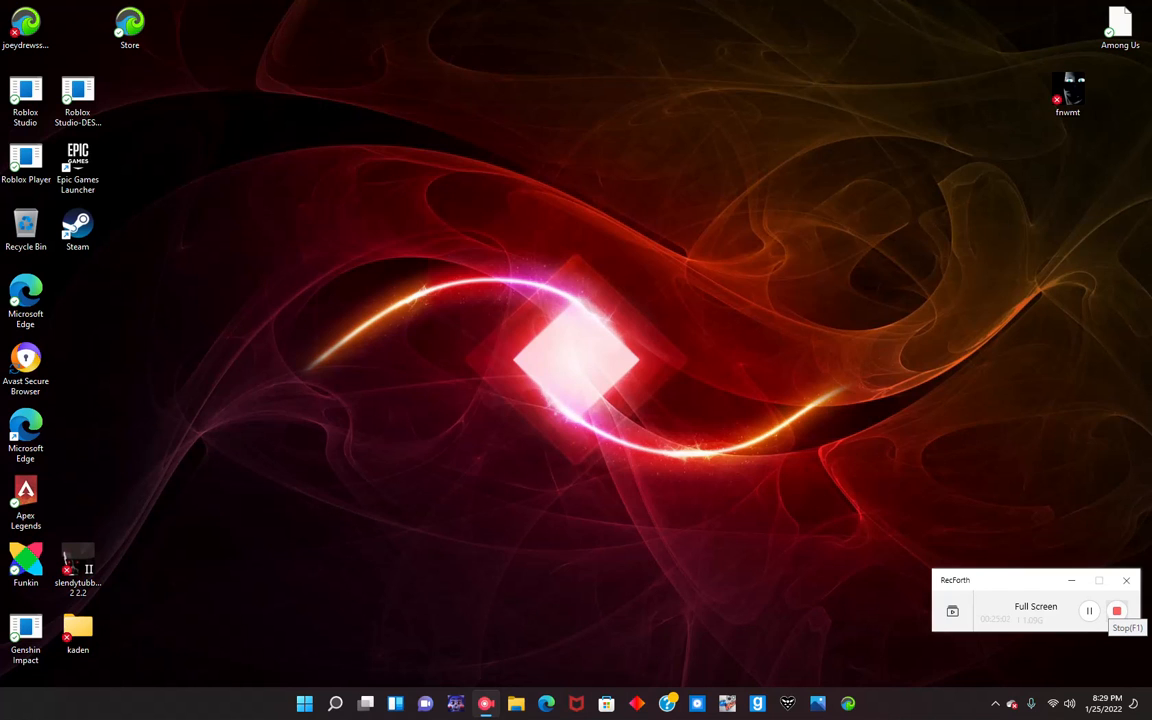